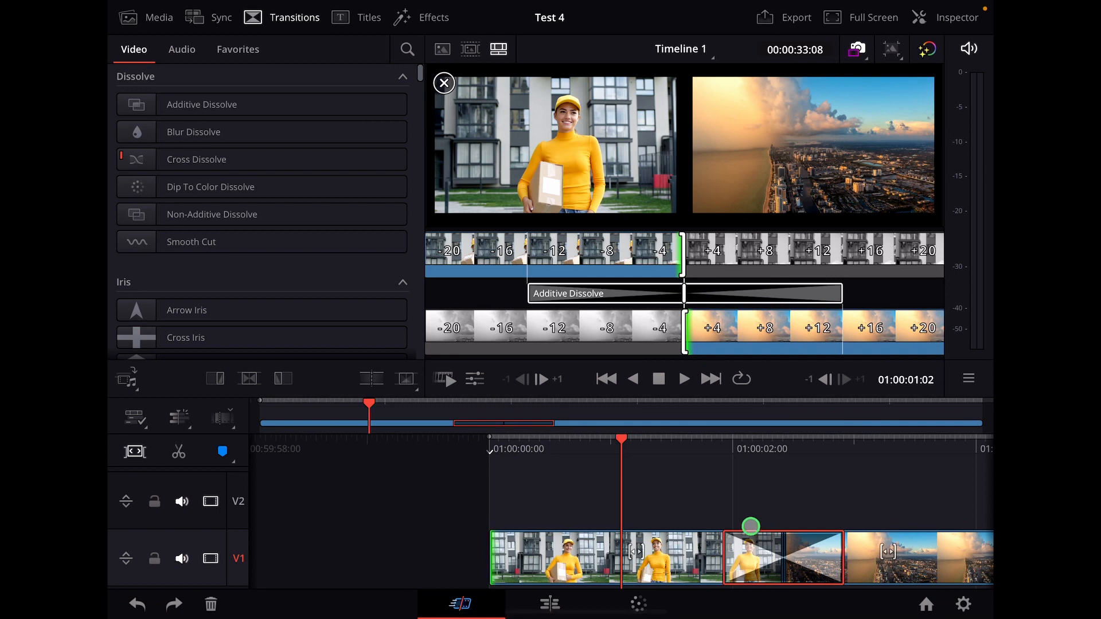
Swap the V1 transition from Additive Dissolve to Dip To Color Dissolve from the Dissolve list
left_click_drag(749, 558, 724, 558)
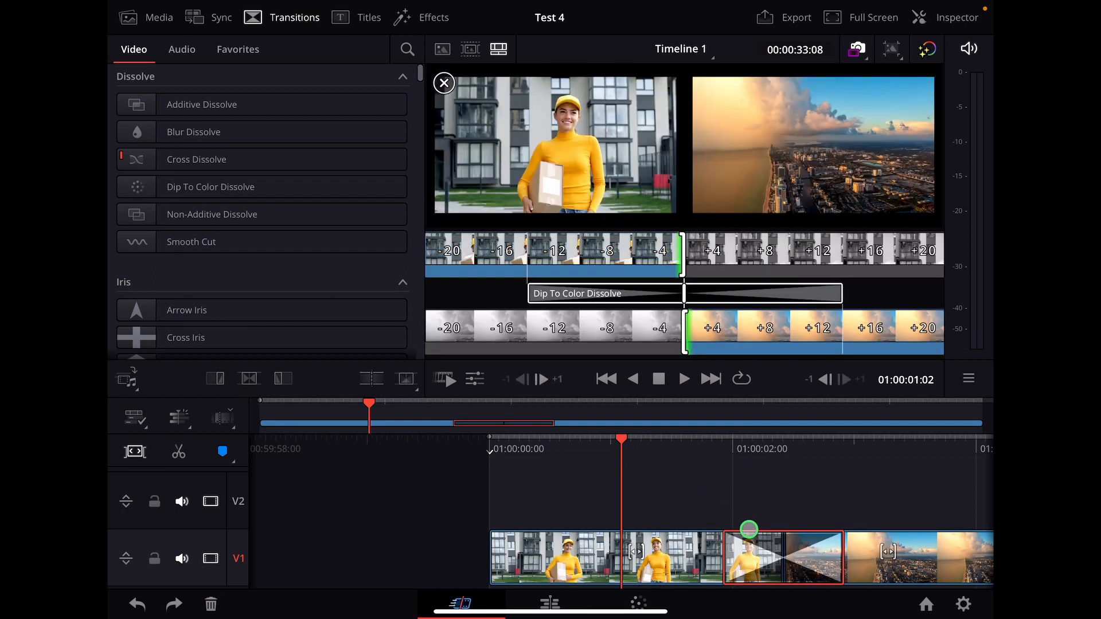
In the Inspector, lengthen the dissolve to 2.0 seconds (49 frames) and make it the default duration
left_click(946, 17)
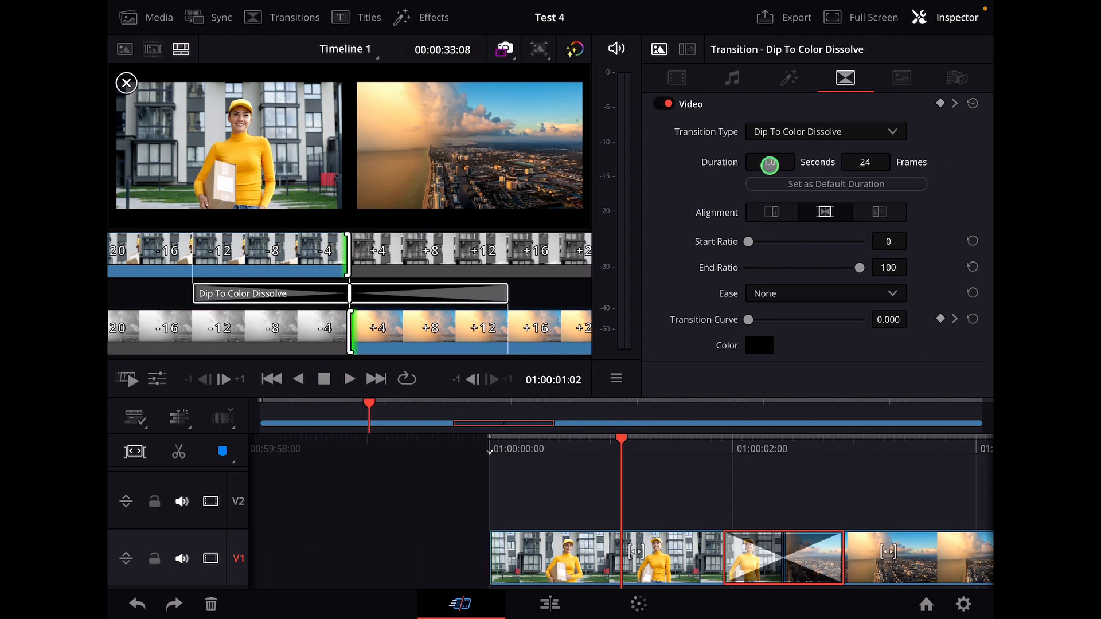
left_click_drag(762, 164, 786, 163)
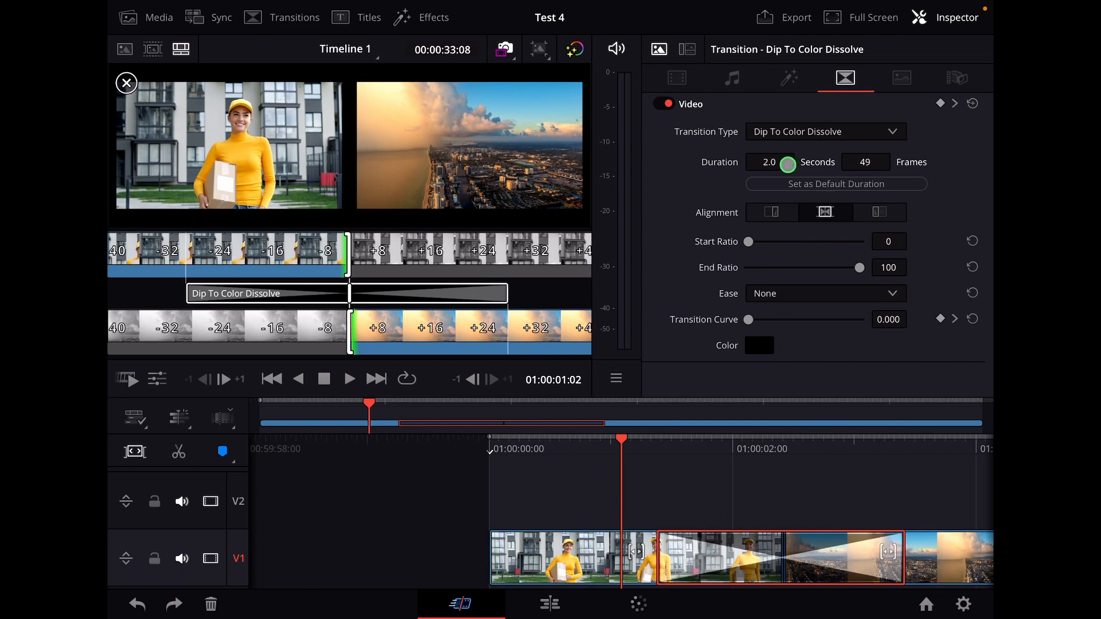
left_click(835, 184)
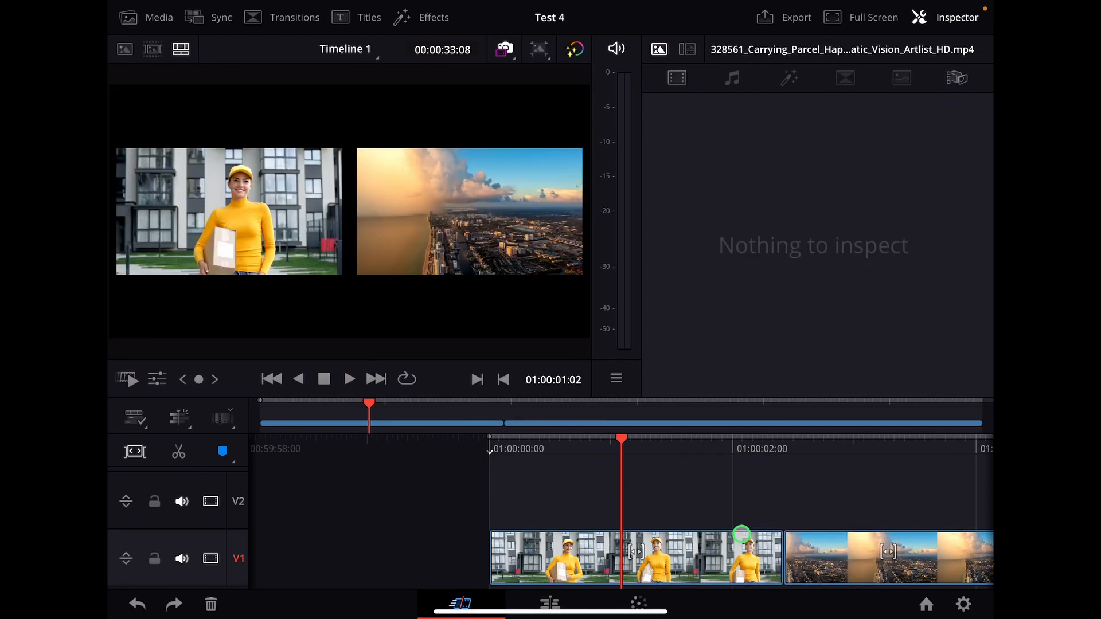
Check Preferences > Editing shows a 2.04167-second standard transition, then reach Keyboard Customization
left_click(295, 17)
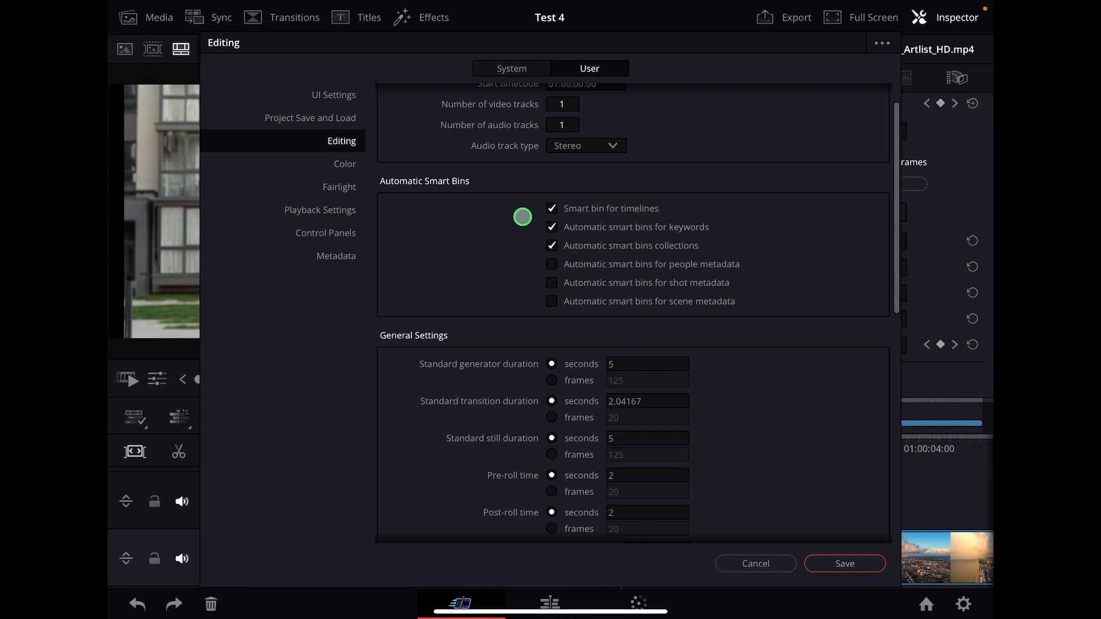
left_click(755, 563)
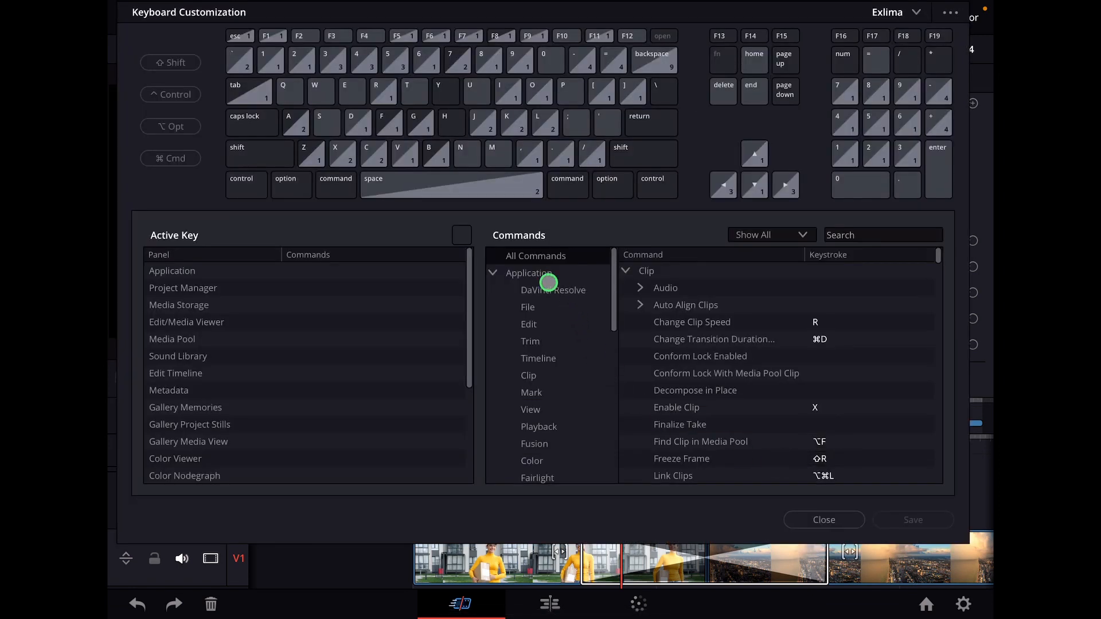
View Application > DaVinci Resolve commands, close customization, and scroll Editing to General Settings' 2.04167-second duration
left_click(553, 290)
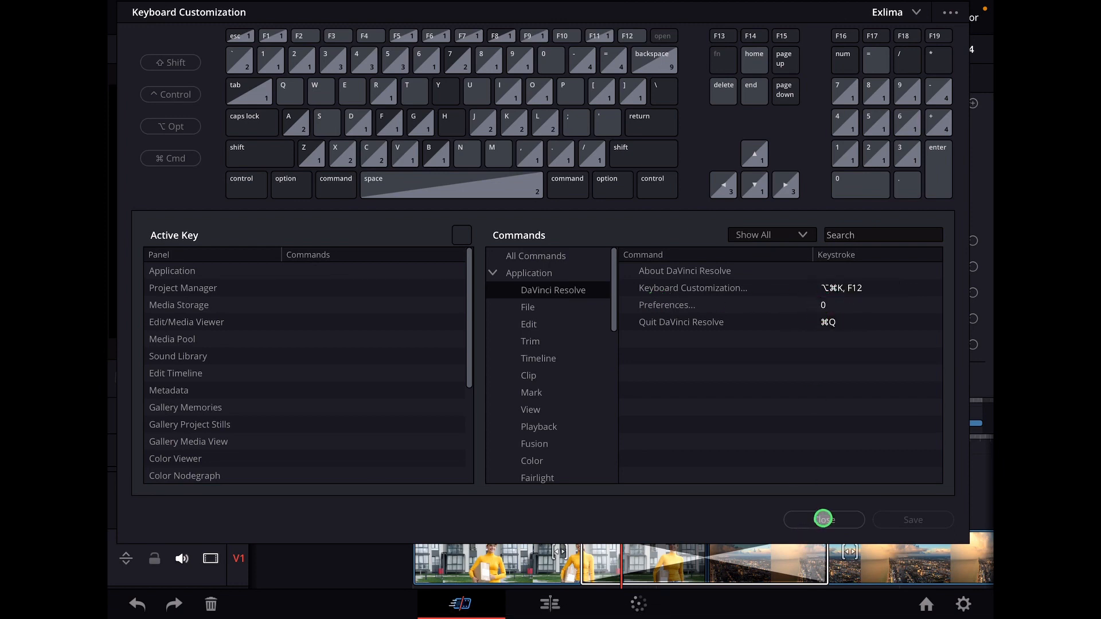
left_click(824, 520)
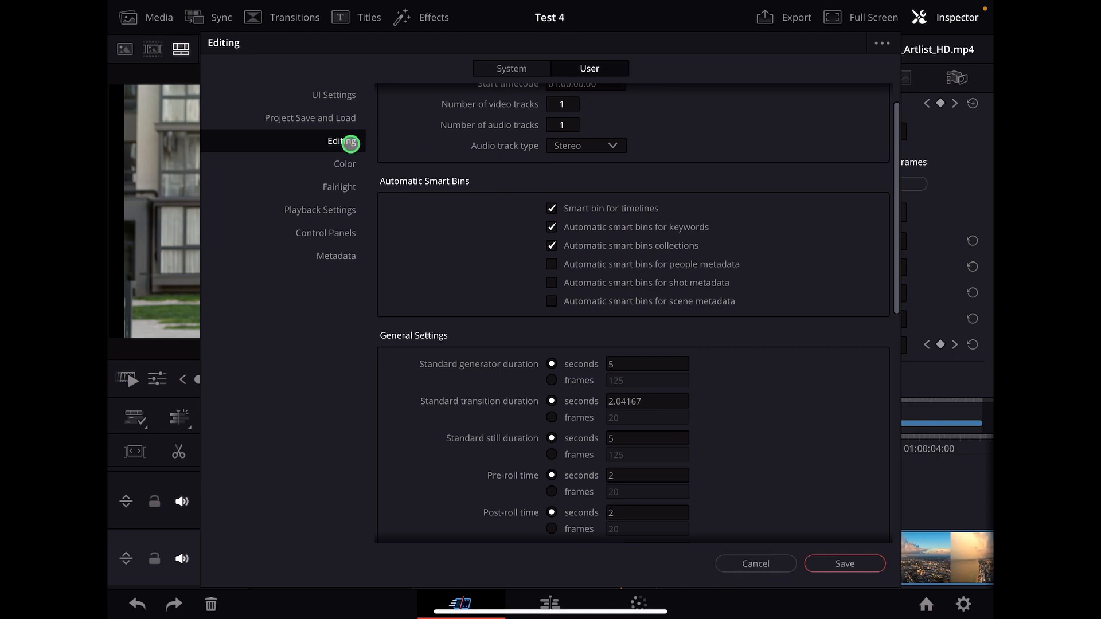
scroll("down", 3)
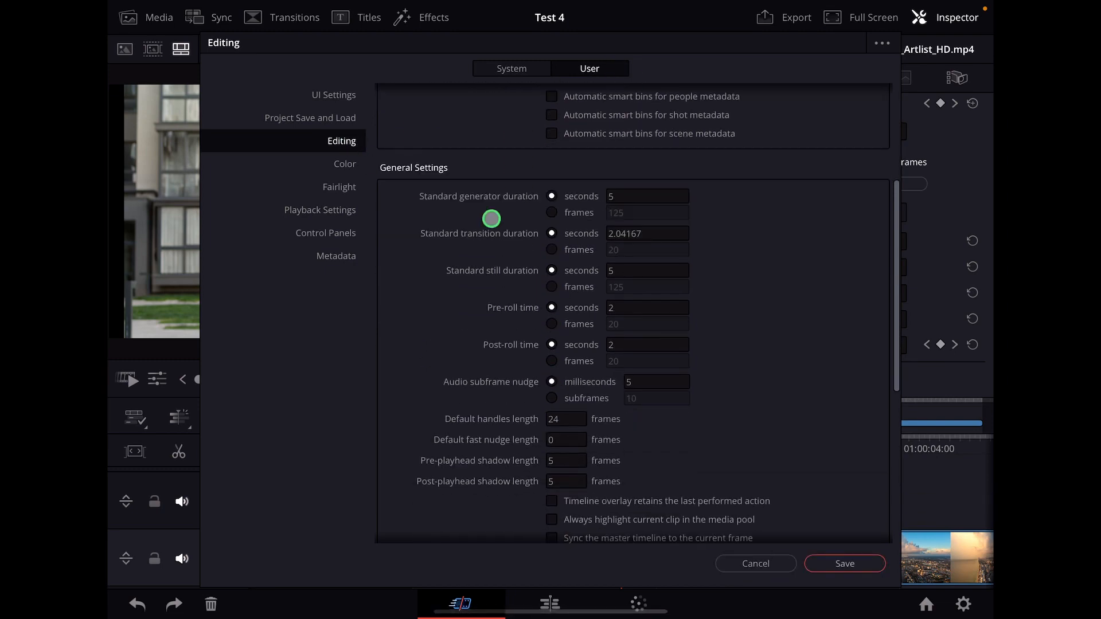